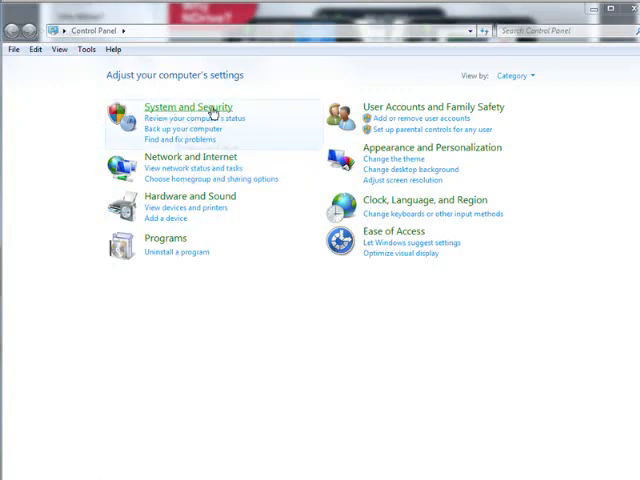
Open System Properties on the Advanced tab via System and Security, then System.
click(185, 107)
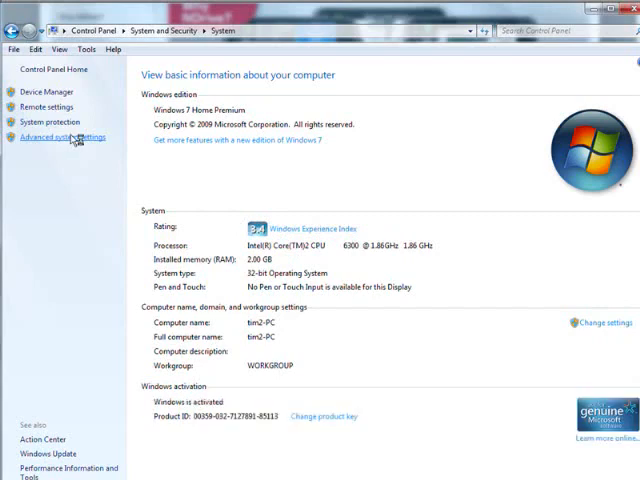
click(64, 137)
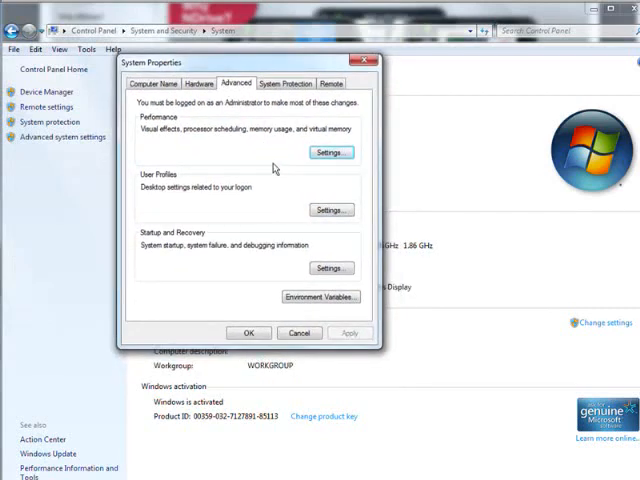
mouse_move(258, 138)
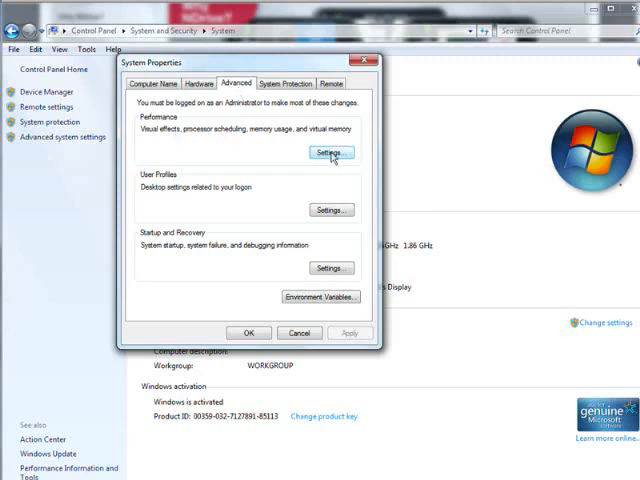
Open Performance Options and choose 'Let Windows choose what's best for my computer'.
click(328, 151)
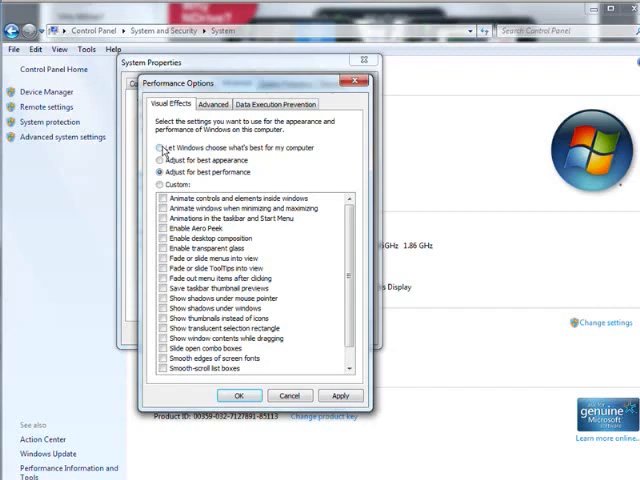
click(160, 148)
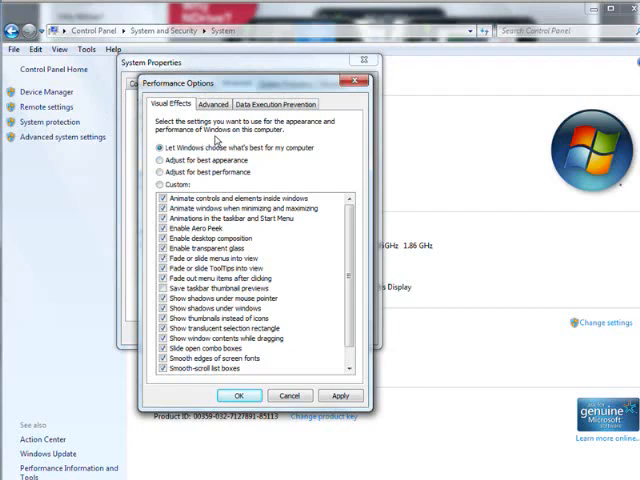
mouse_move(212, 142)
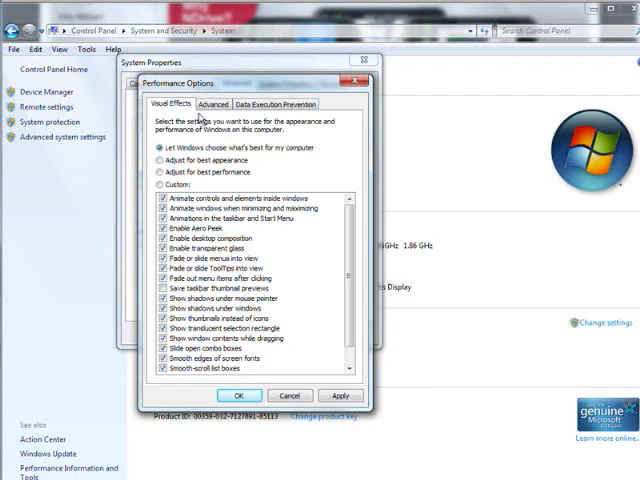
Review virtual memory and confirm a 3500 MB initial and maximum paging file on C:.
click(211, 103)
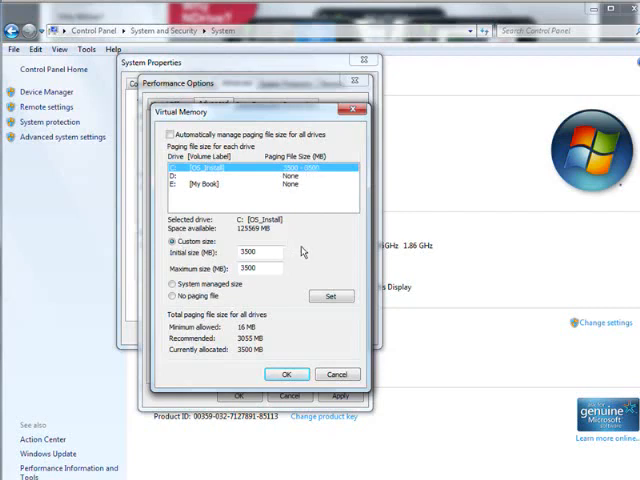
mouse_move(231, 295)
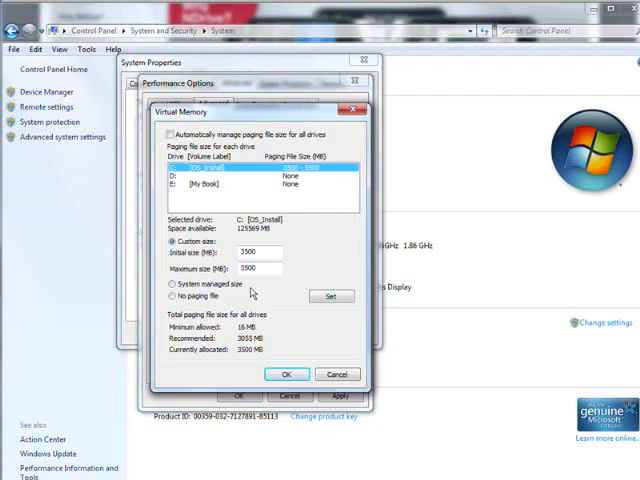
mouse_move(275, 295)
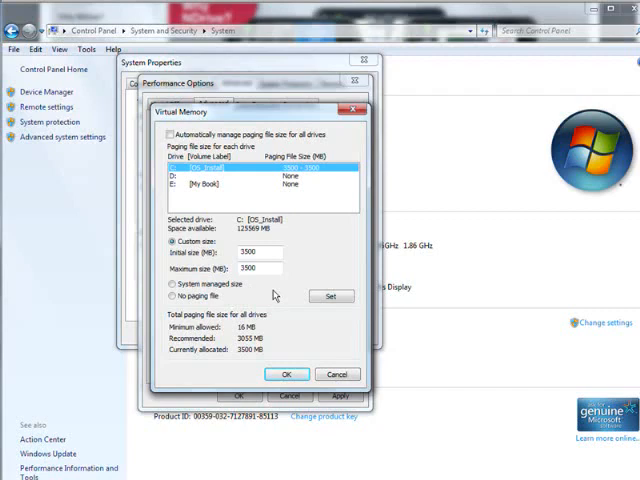
mouse_move(277, 298)
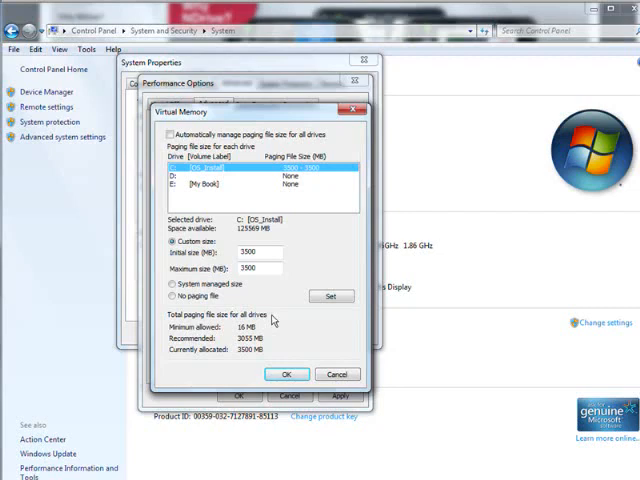
mouse_move(284, 281)
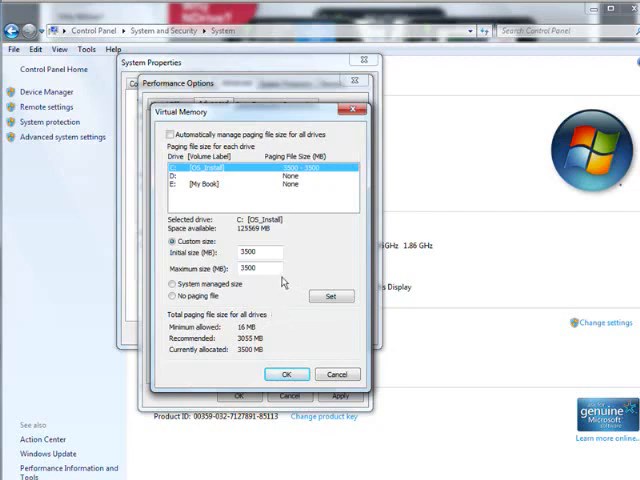
mouse_move(296, 322)
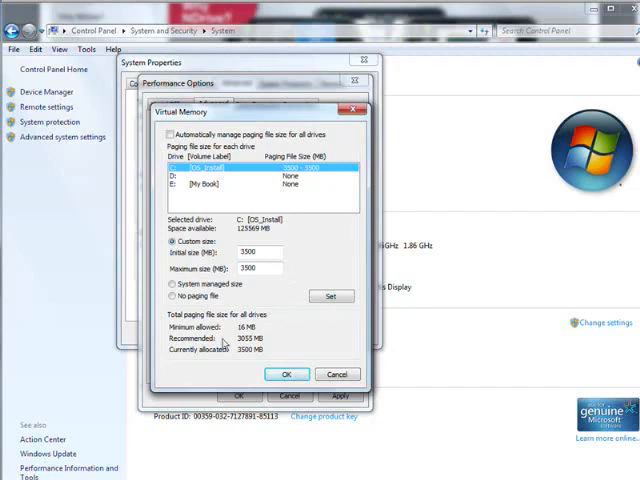
mouse_move(280, 340)
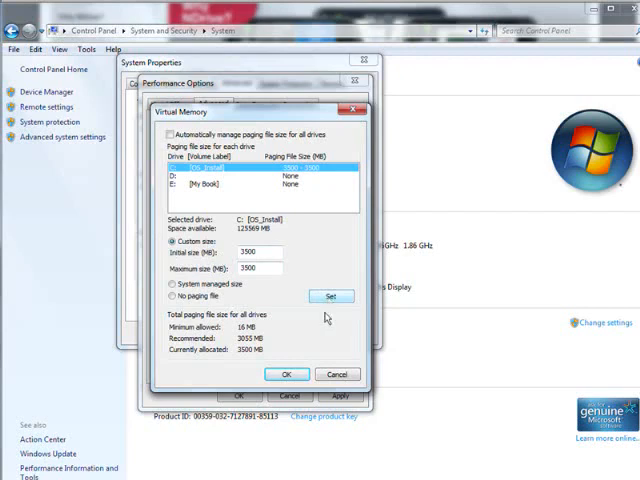
click(286, 374)
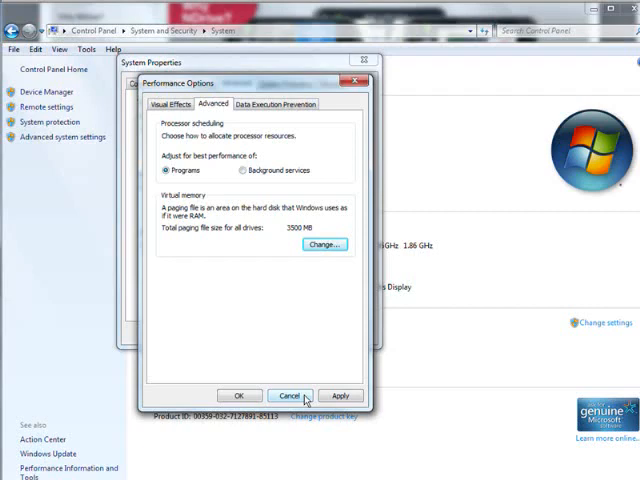
Close Performance Options and open System Protection restore settings for drive C:.
click(289, 395)
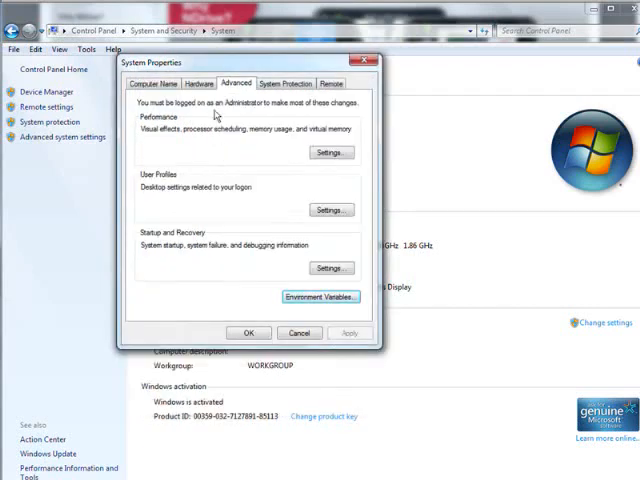
click(287, 83)
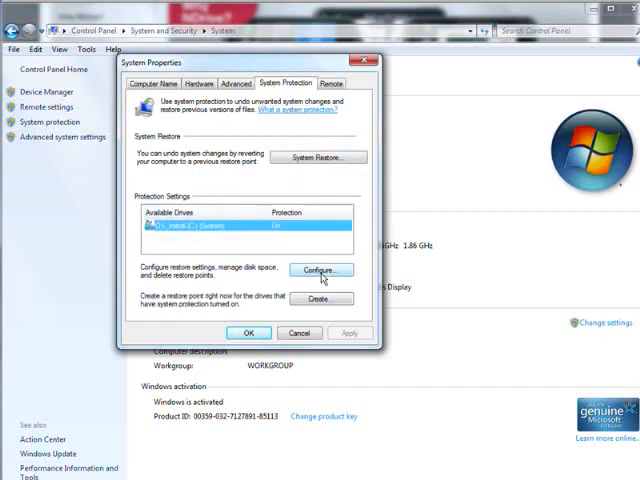
click(320, 270)
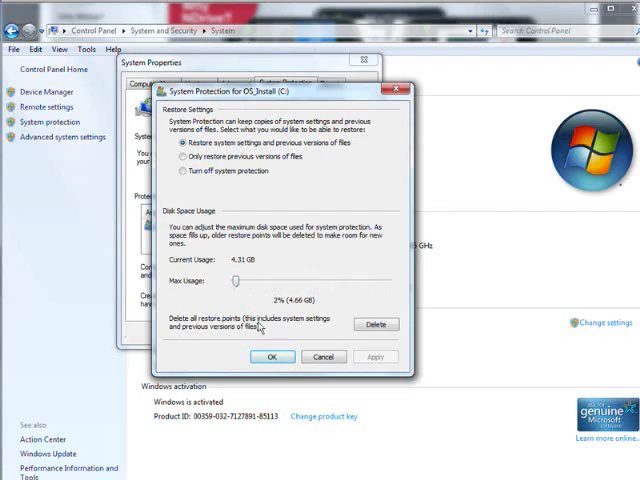
mouse_move(290, 286)
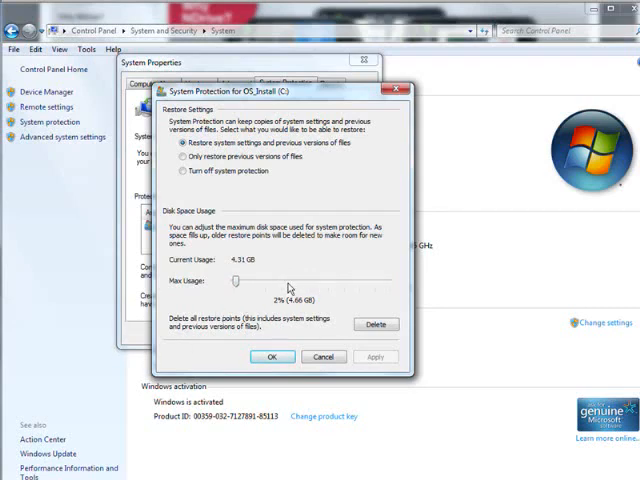
mouse_move(305, 283)
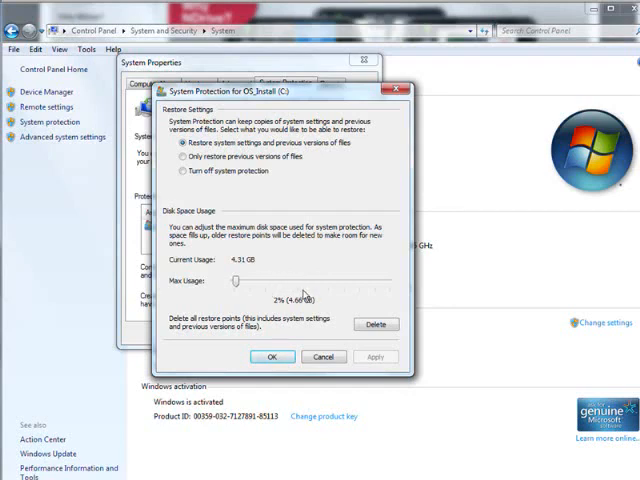
mouse_move(282, 288)
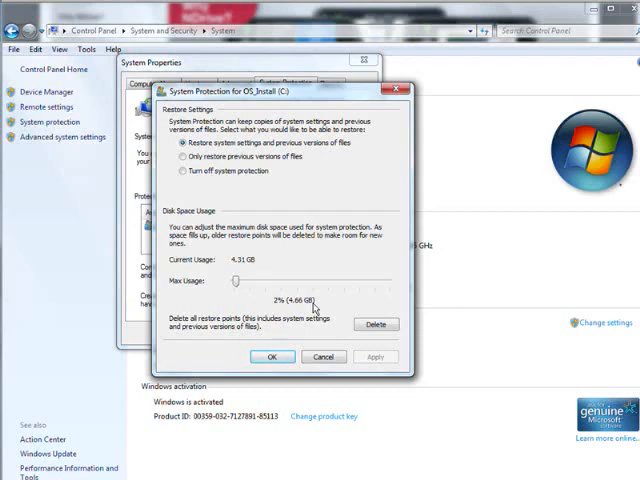
mouse_move(338, 298)
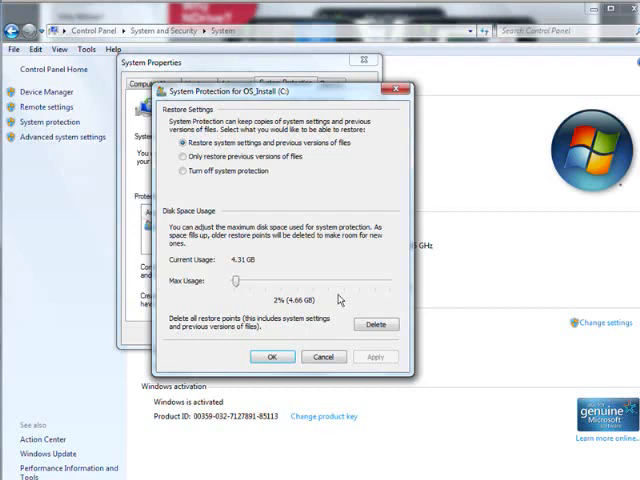
mouse_move(353, 372)
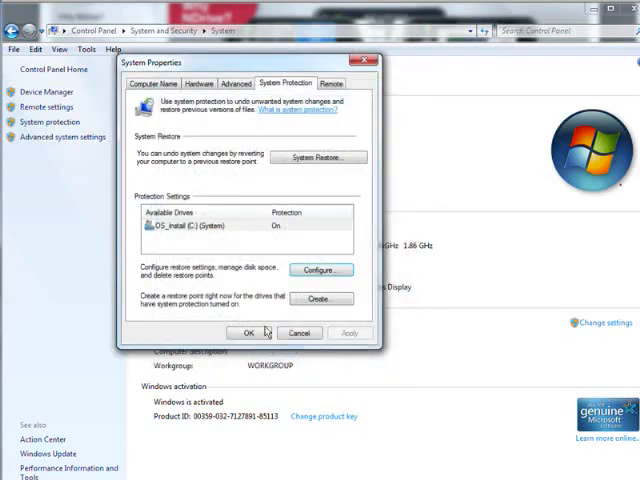
Close System Properties and select Services in Administrative Tools.
click(248, 333)
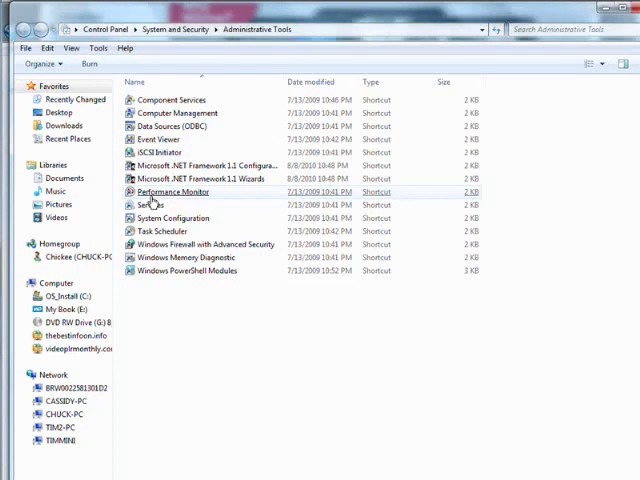
click(151, 205)
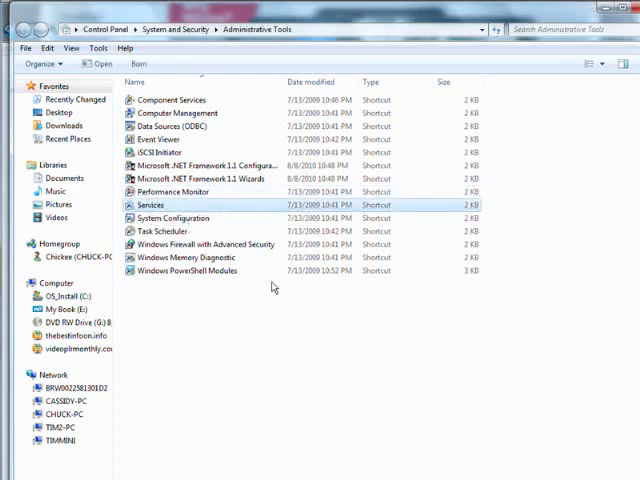
Launch the Services console and select Apple Mobile Device to view its description.
double_click(150, 205)
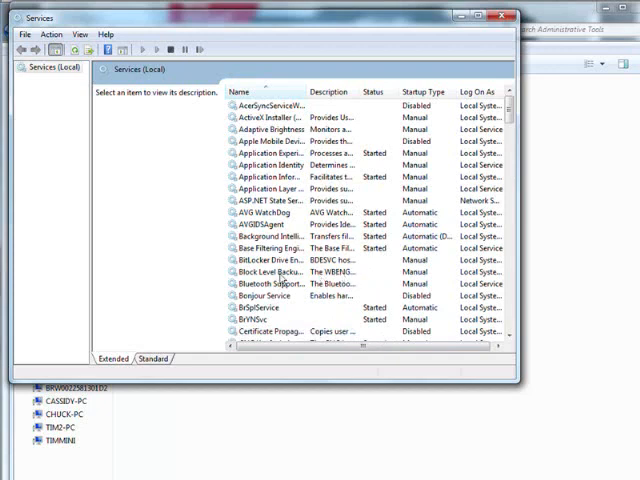
mouse_move(508, 258)
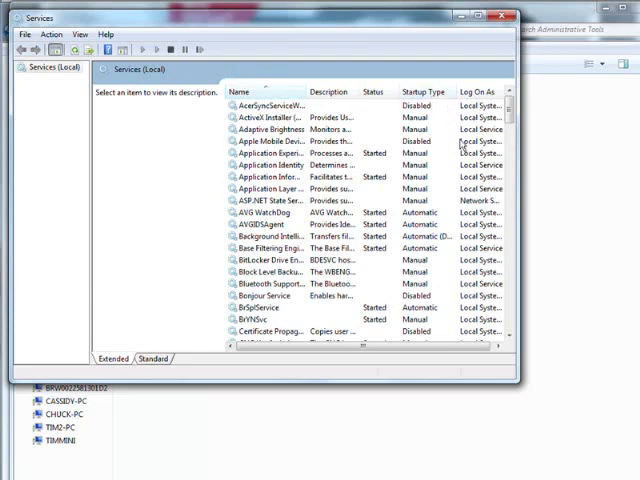
mouse_move(481, 142)
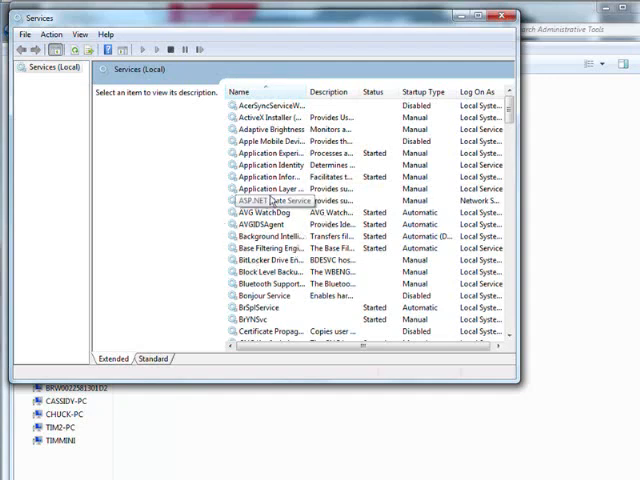
mouse_move(573, 153)
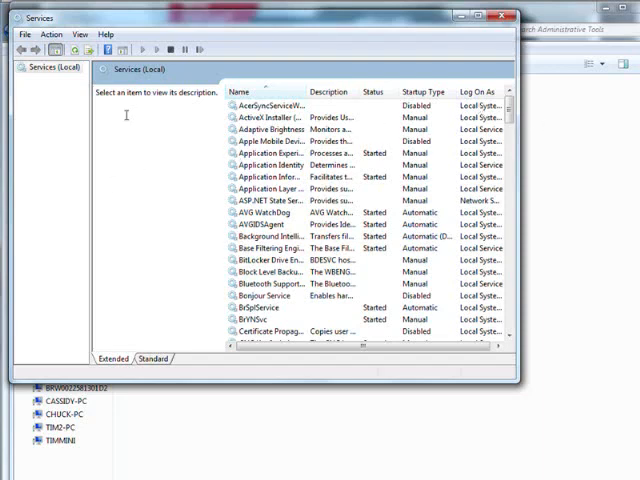
click(280, 140)
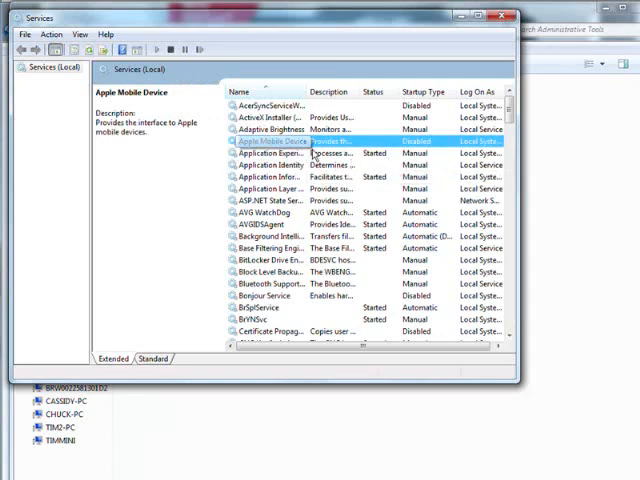
right_click(265, 142)
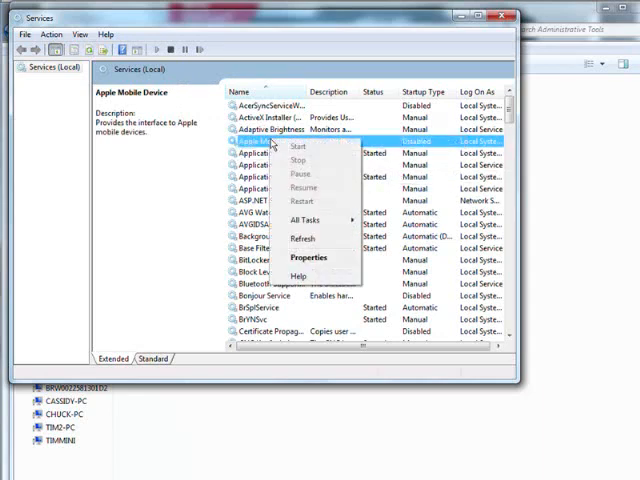
mouse_move(322, 229)
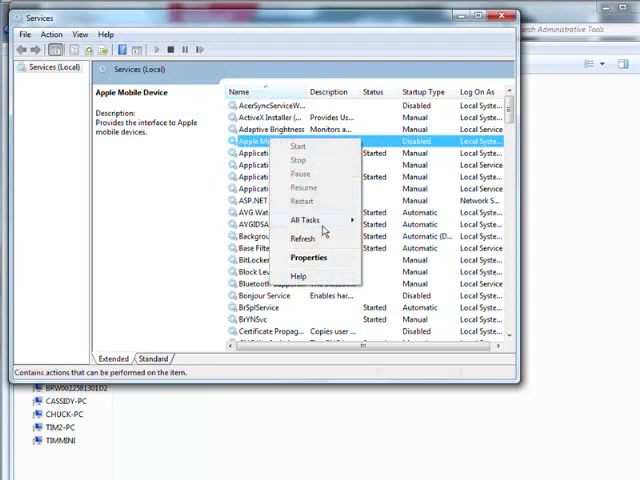
click(304, 258)
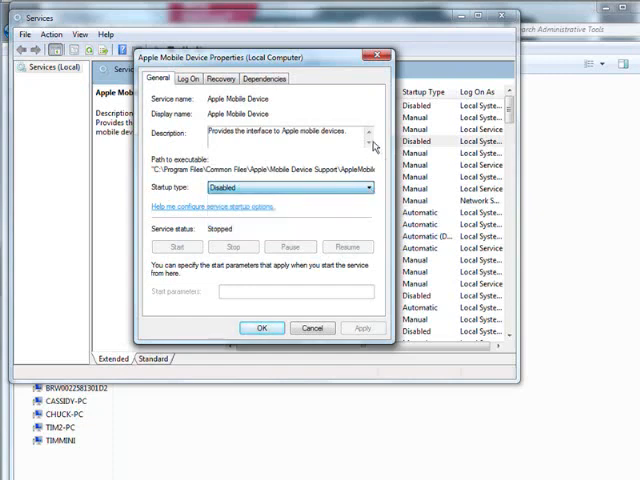
mouse_move(311, 328)
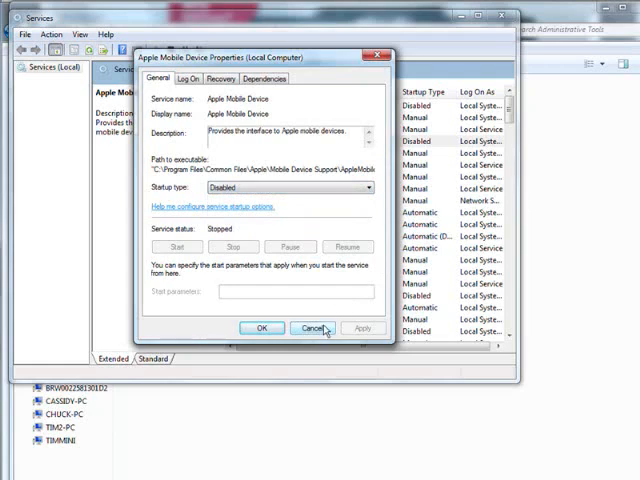
click(310, 328)
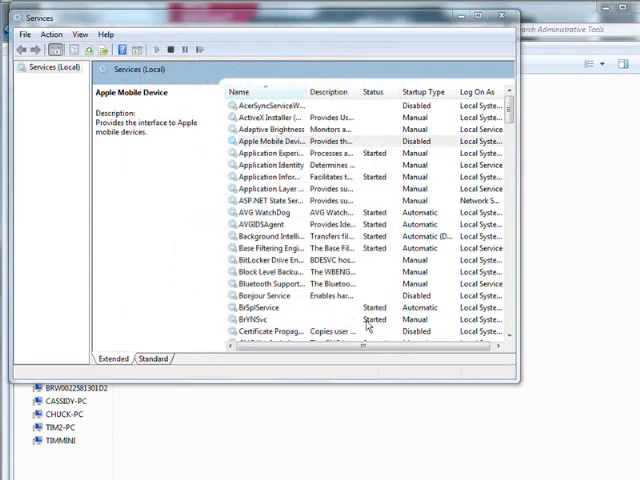